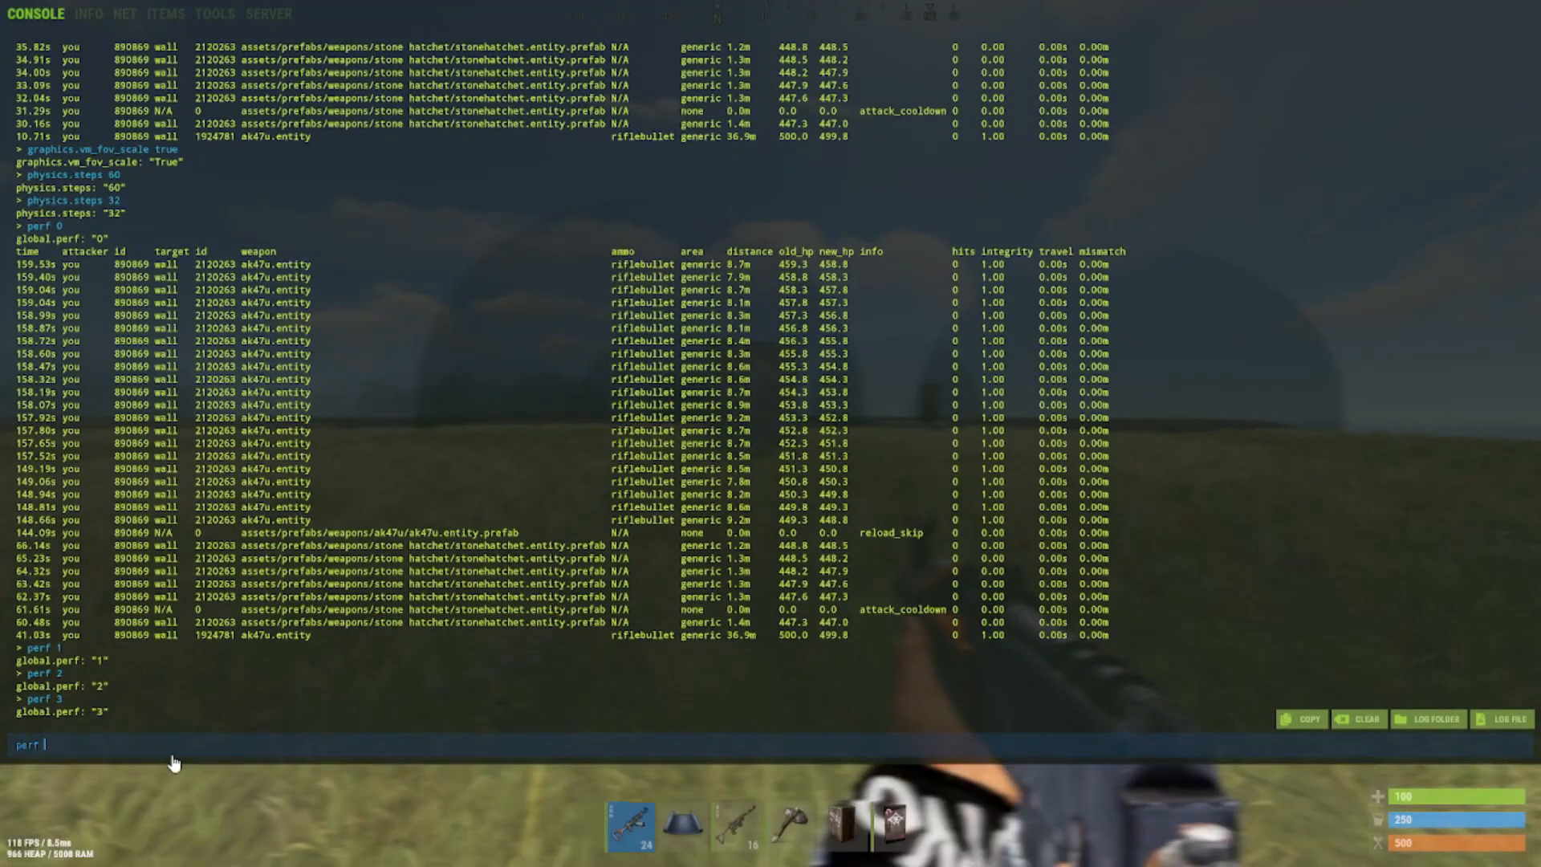
Step: Apply perf 4, then perf 5 in the console
key("Return")
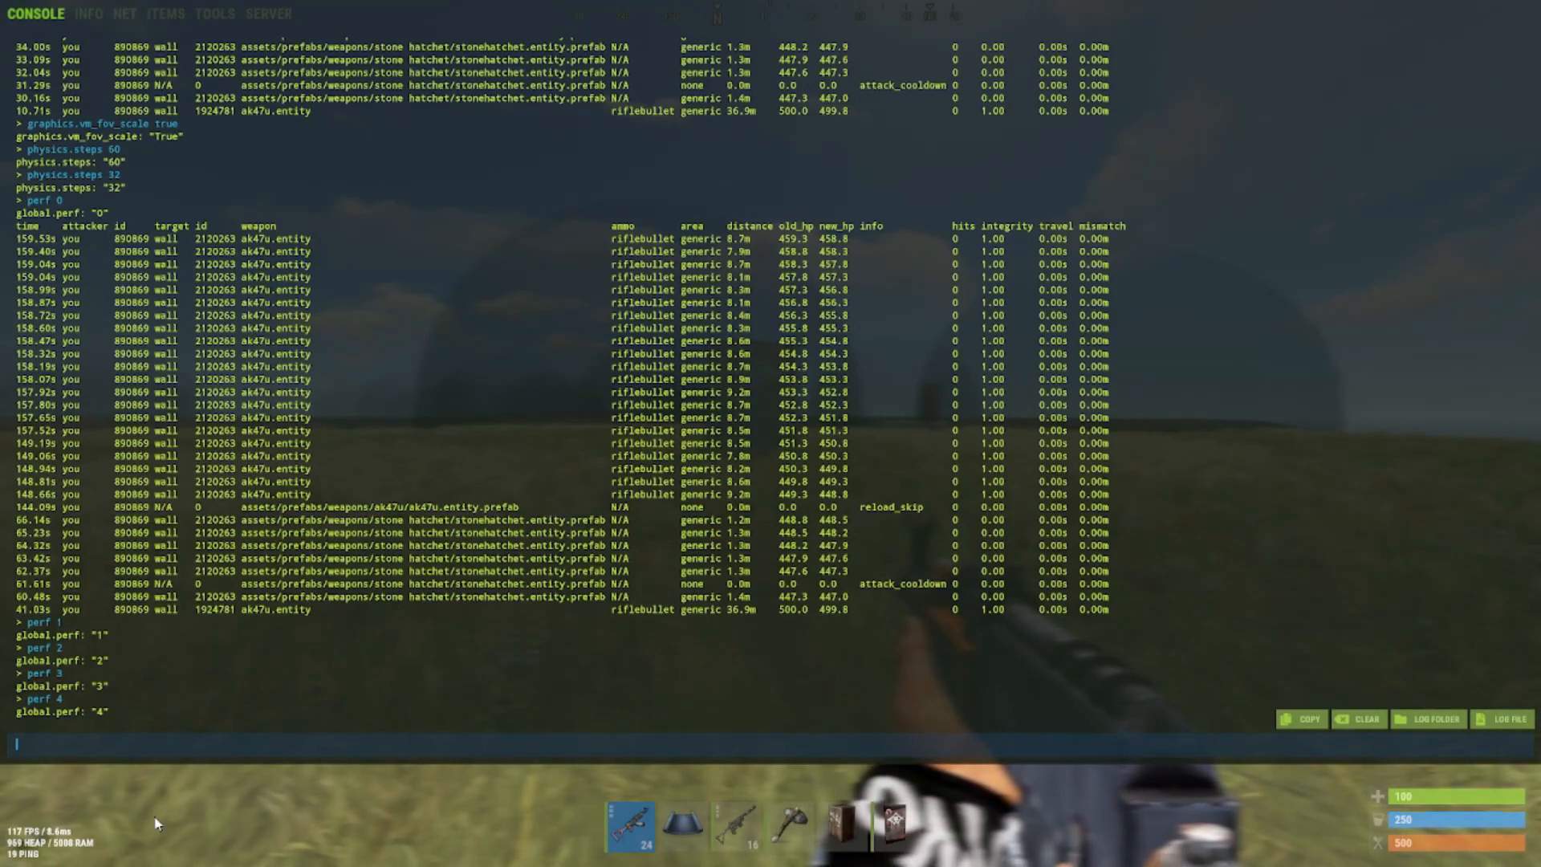
type("perf 5")
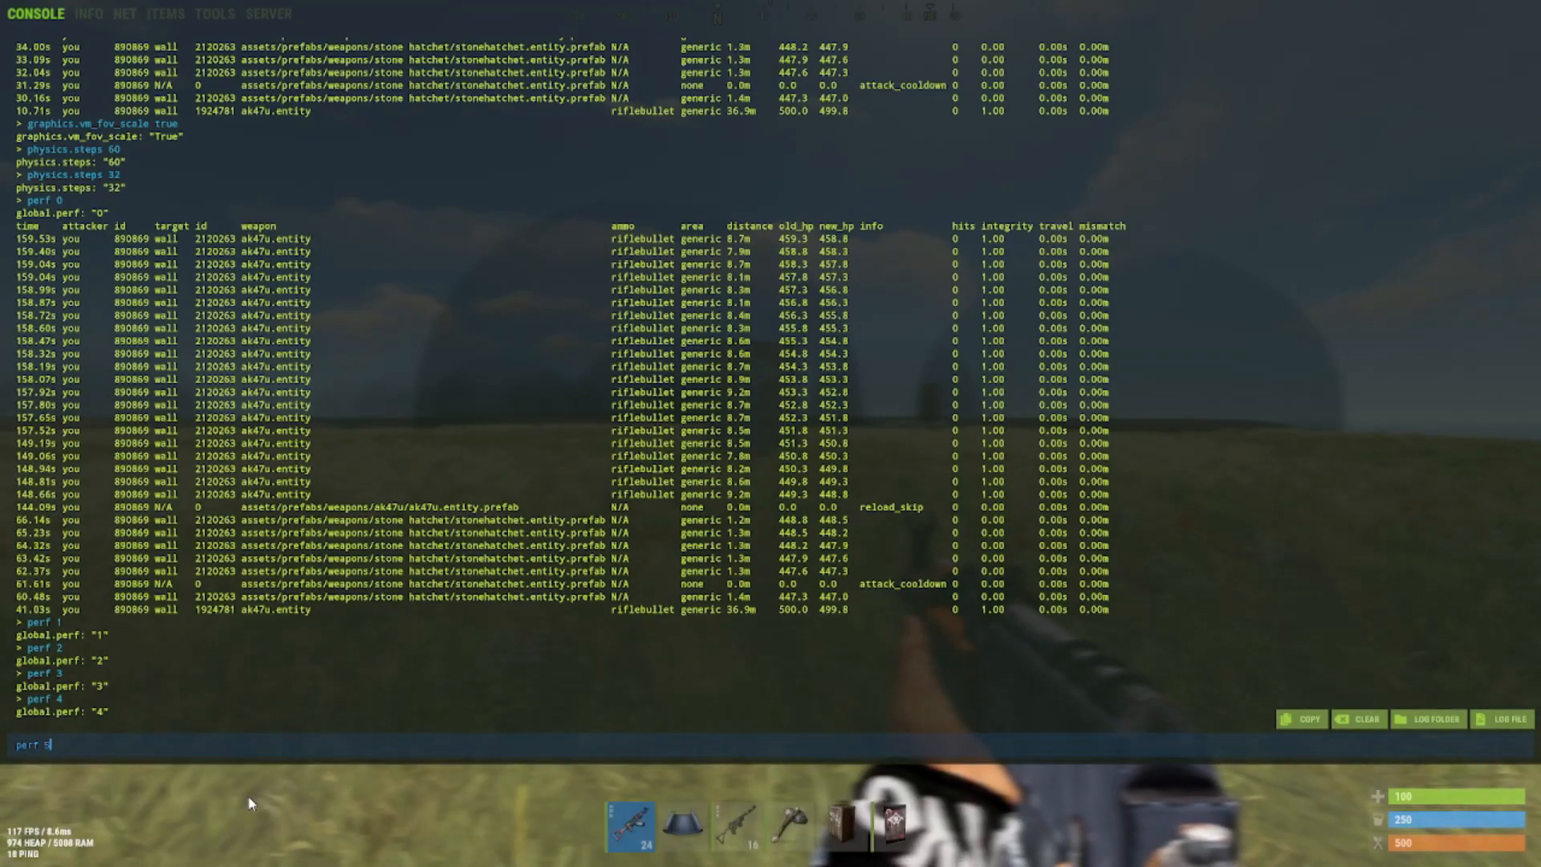
key("Return")
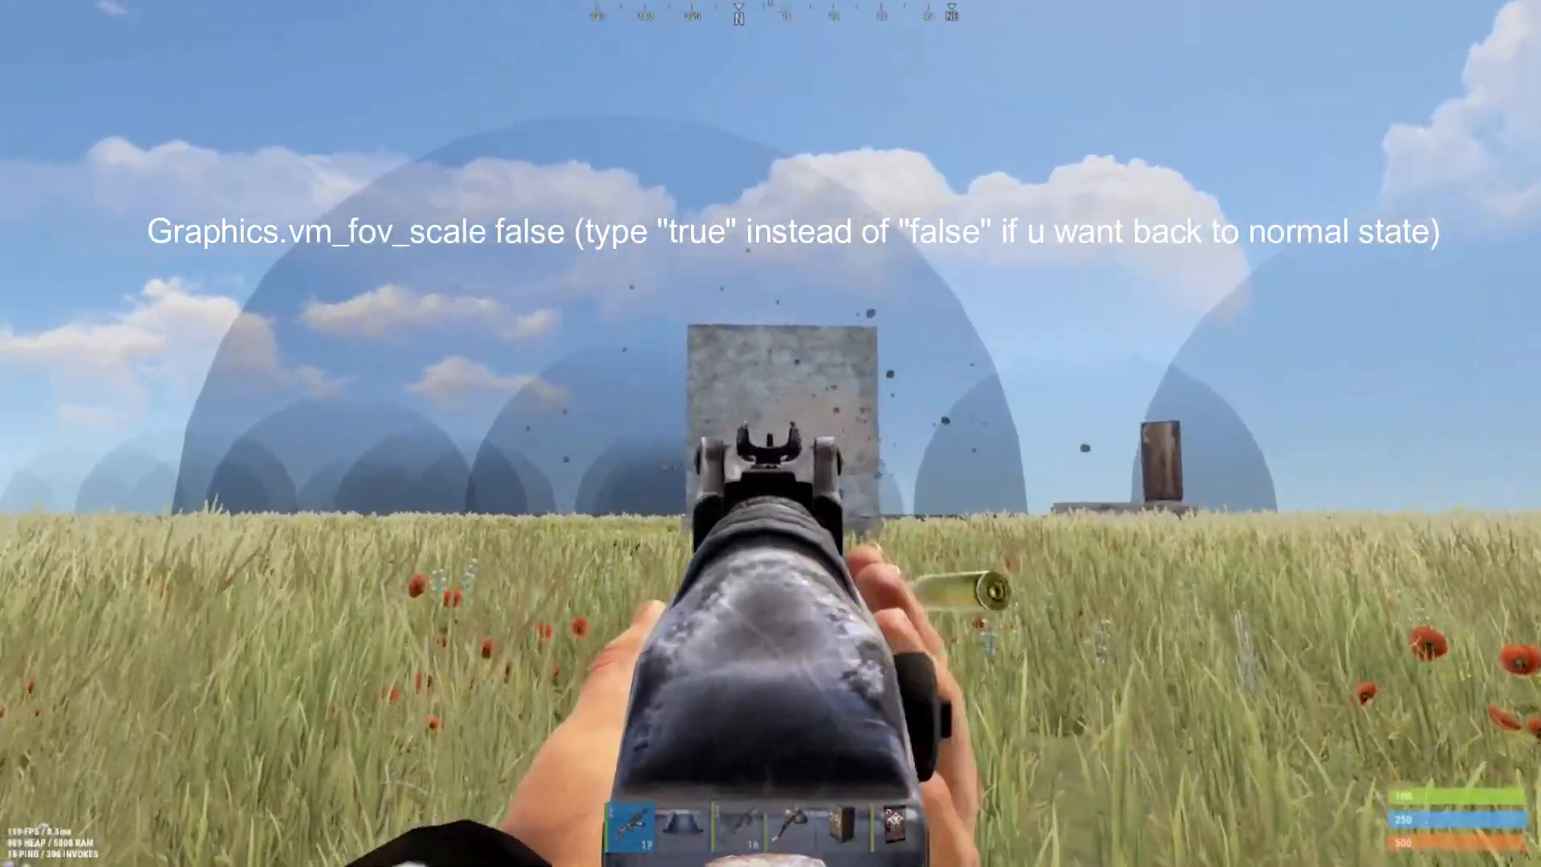
Step: Enter graphics.vm_fov_scale false in the developer console
key("F1")
type("graphics.vm_fov_scale")
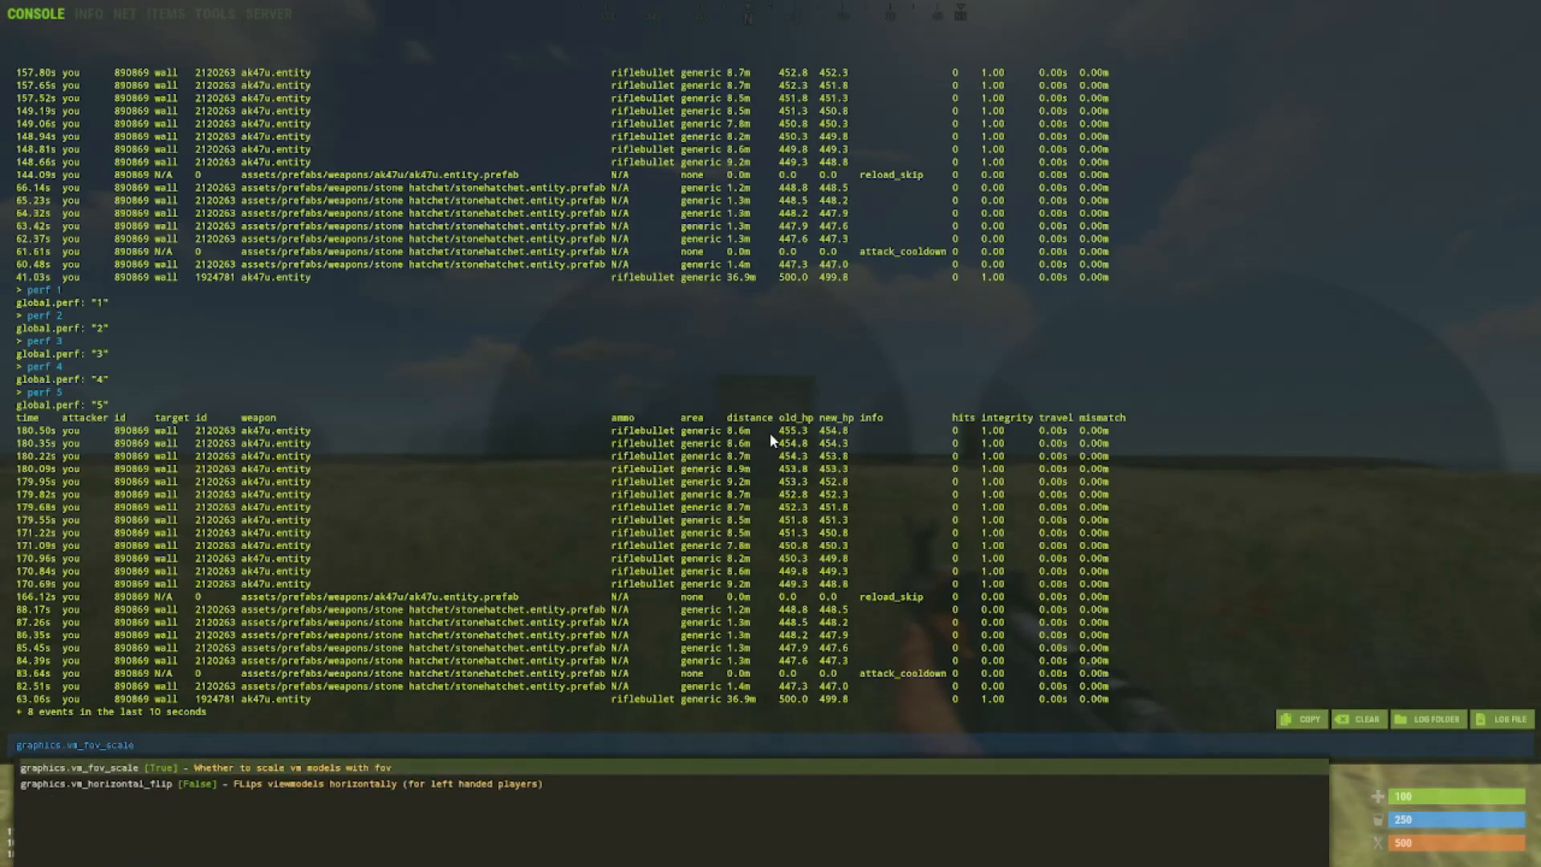
type("fa")
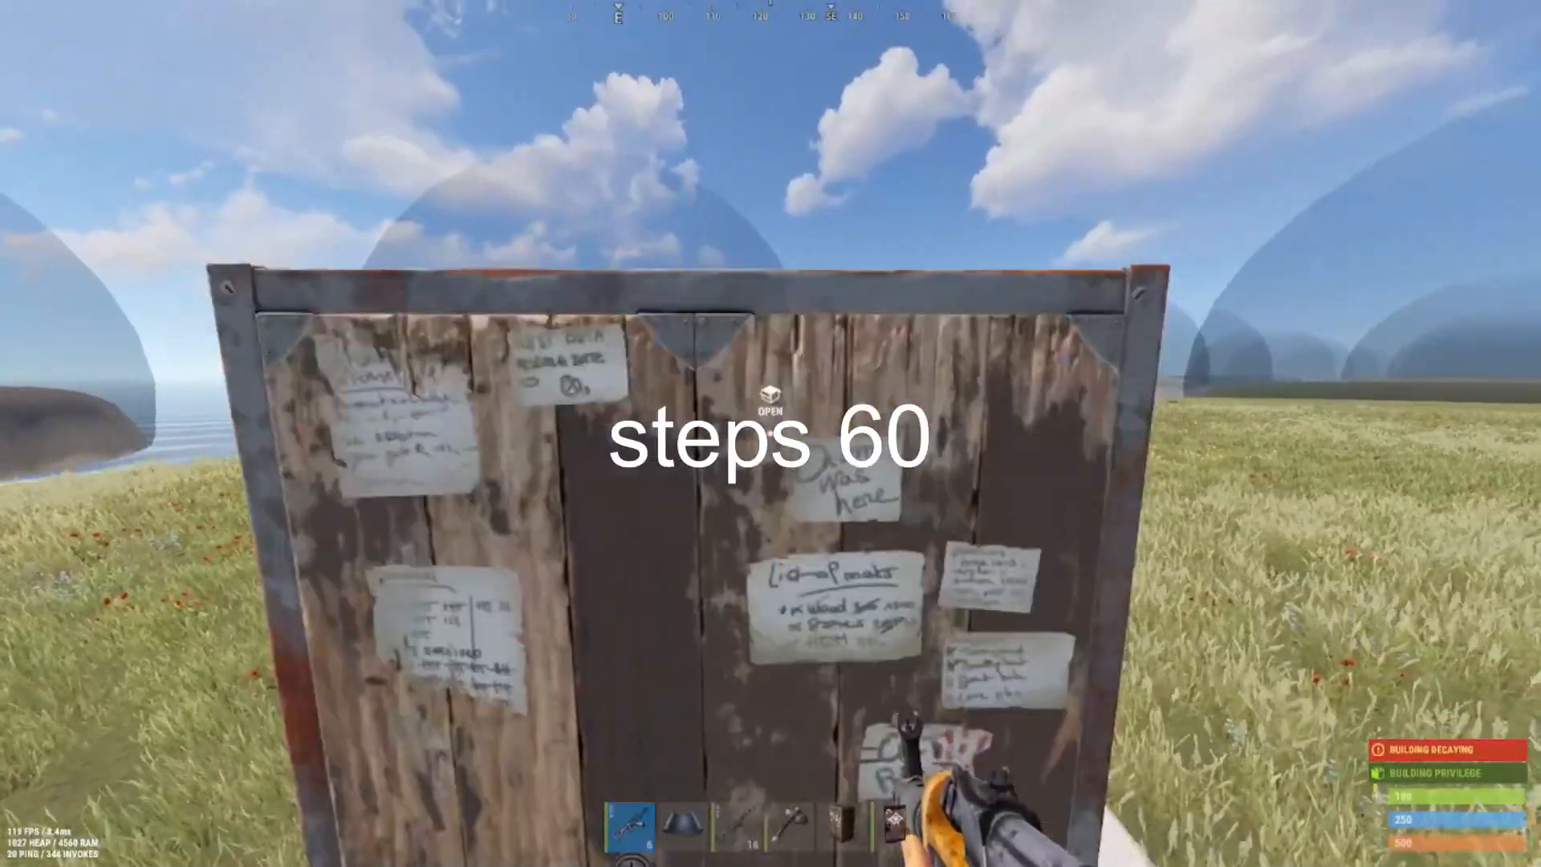
Step: Enter physics.steps 60 in the console
key("F1")
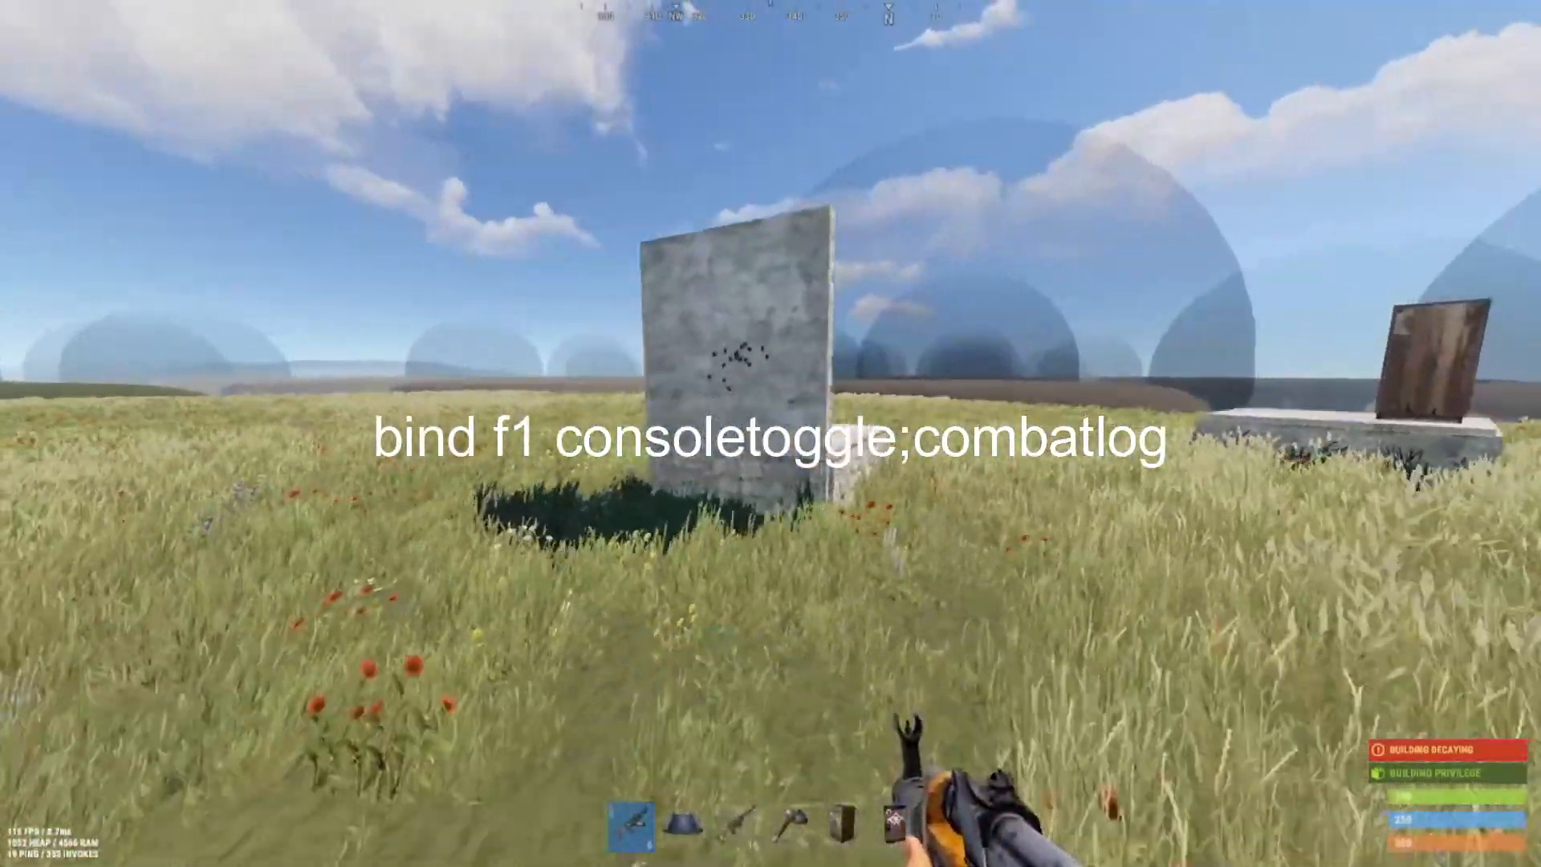
Step: Bind F1 to consoletoggle;combatlog and test the bind in game
key("Tab")
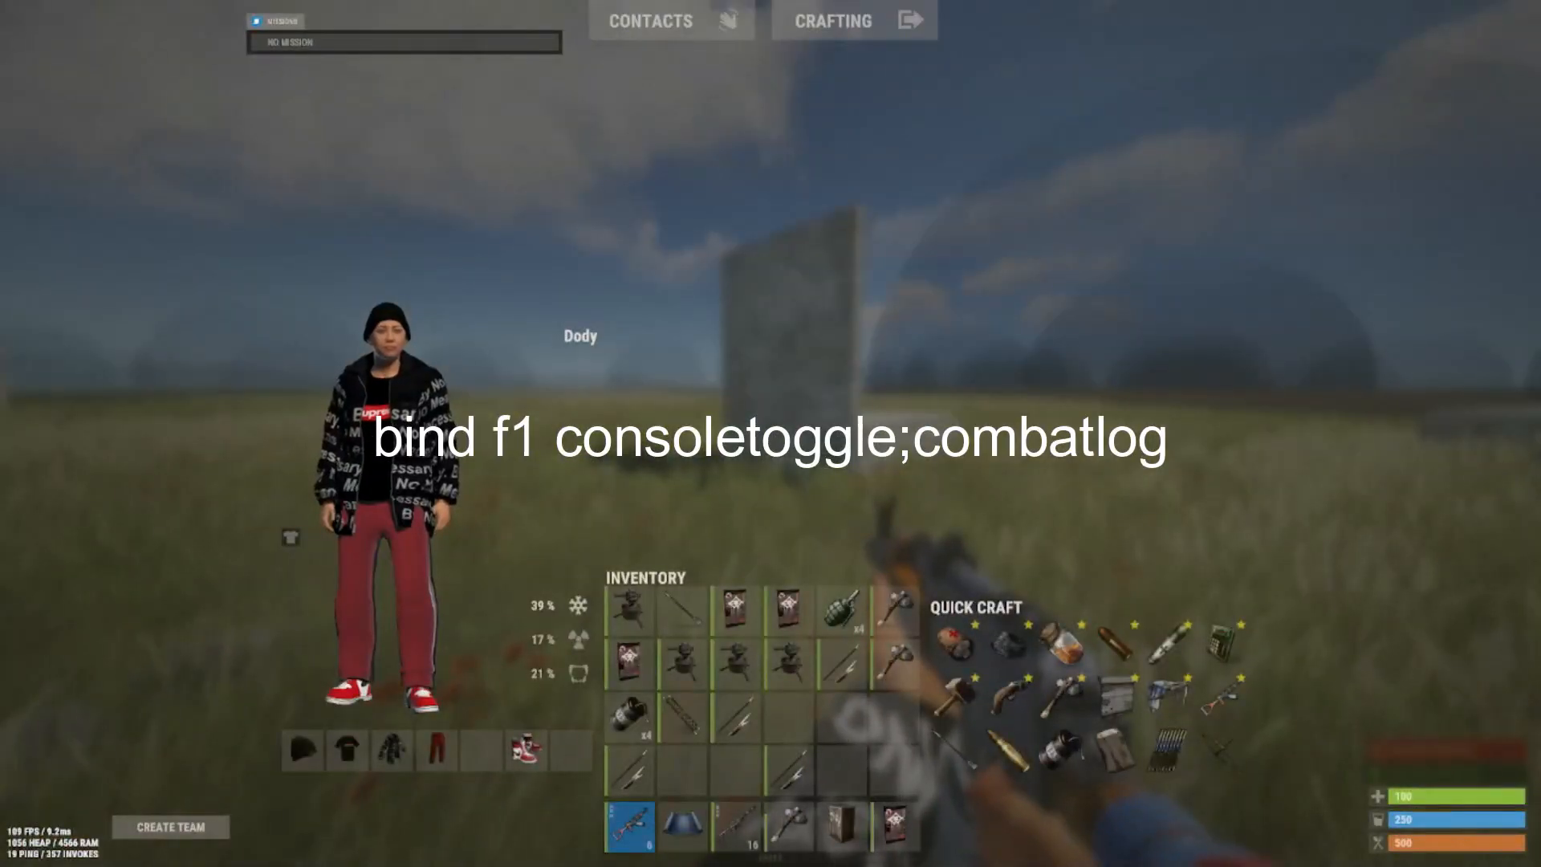
key("f1")
type("bind f1")
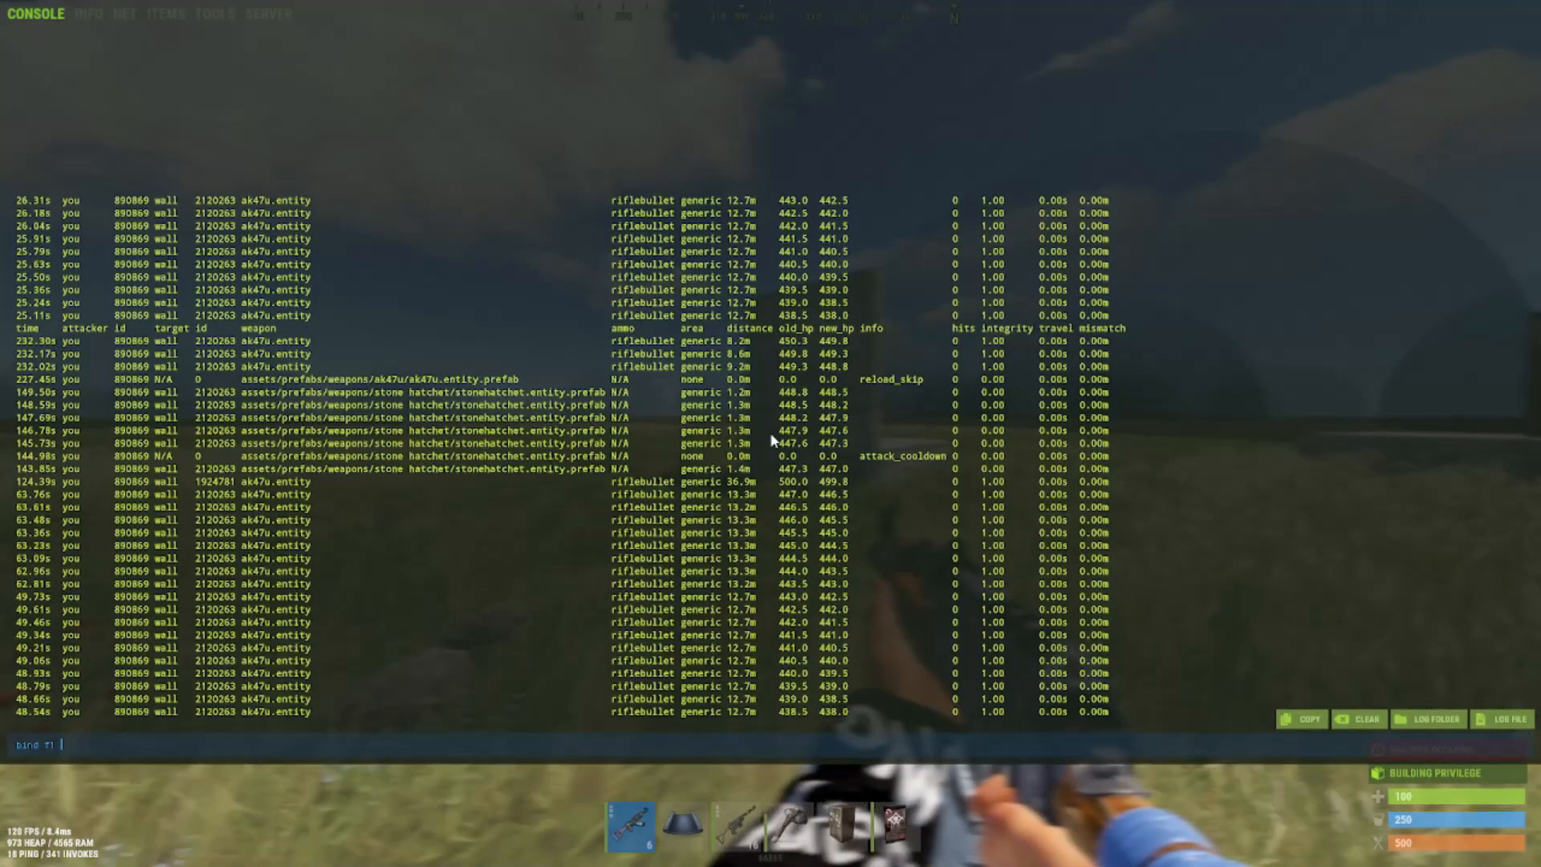
type("consoletoggle")
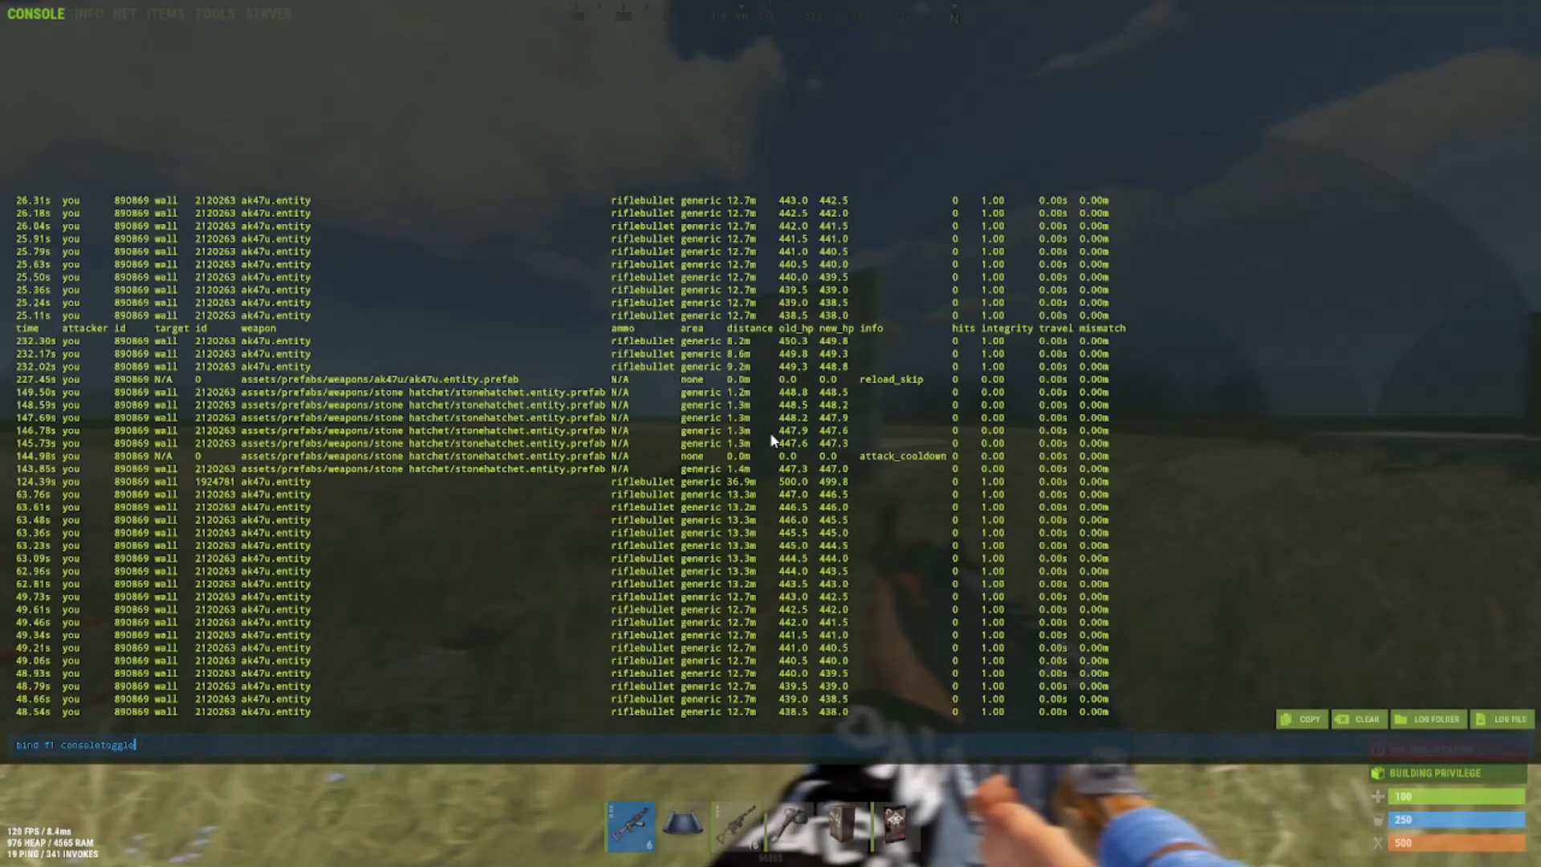
type(".")
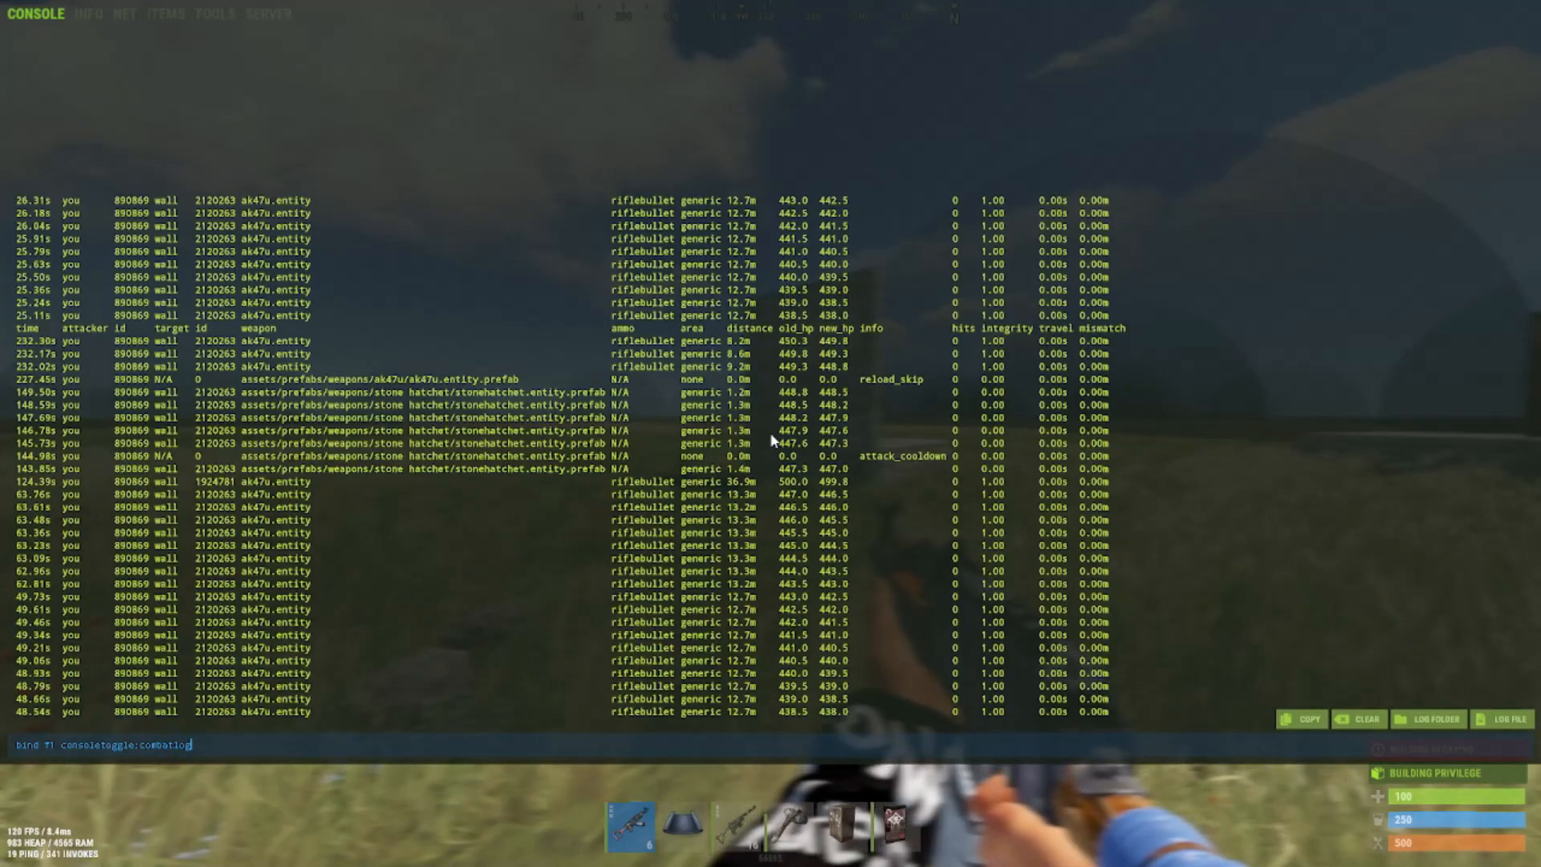
key("Return")
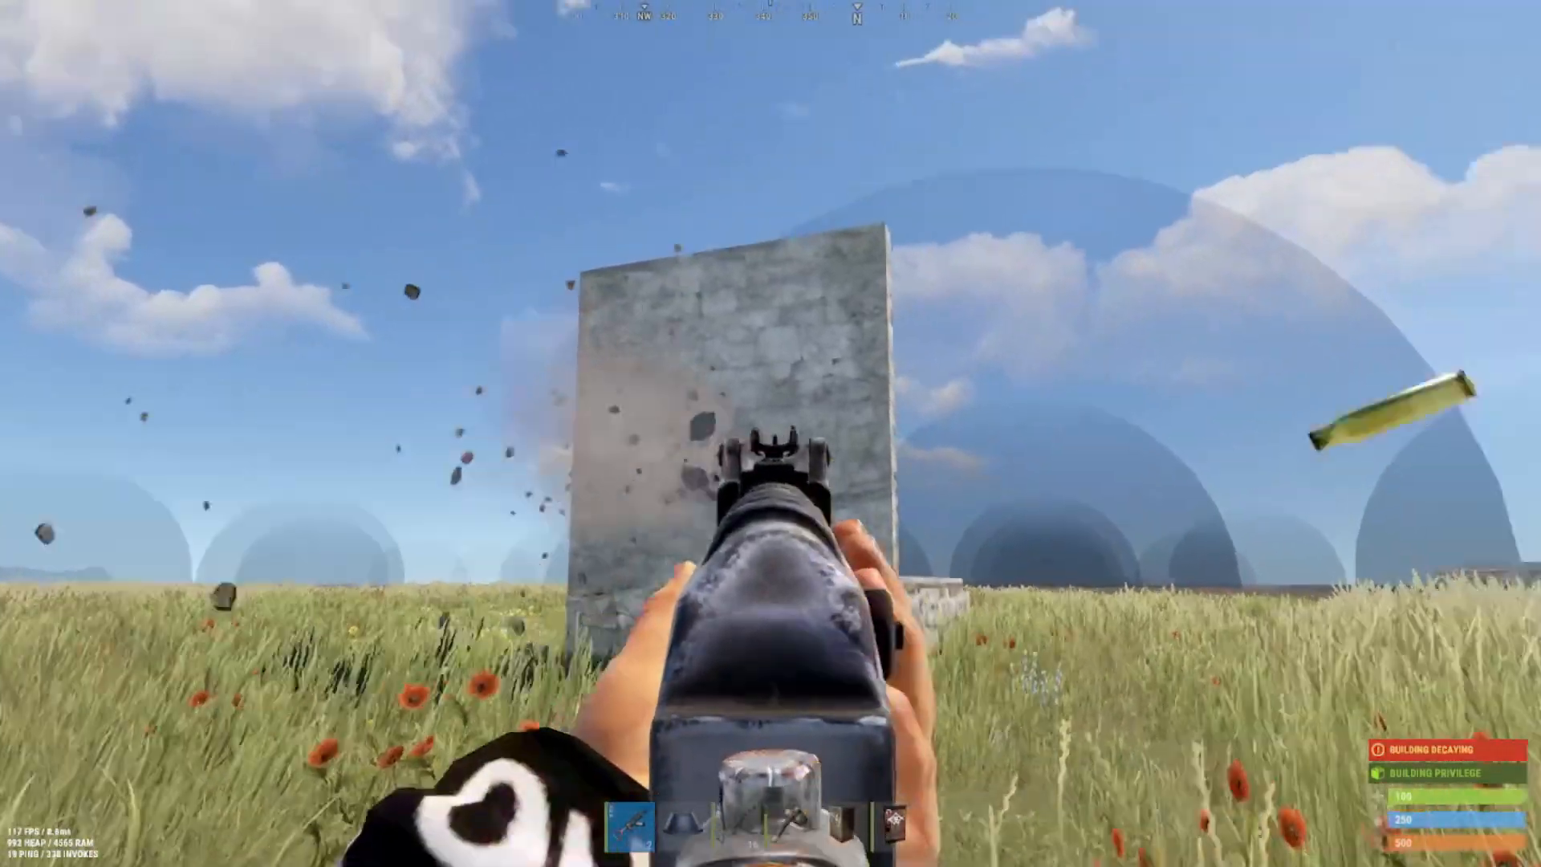
key("F1")
type("bind x")
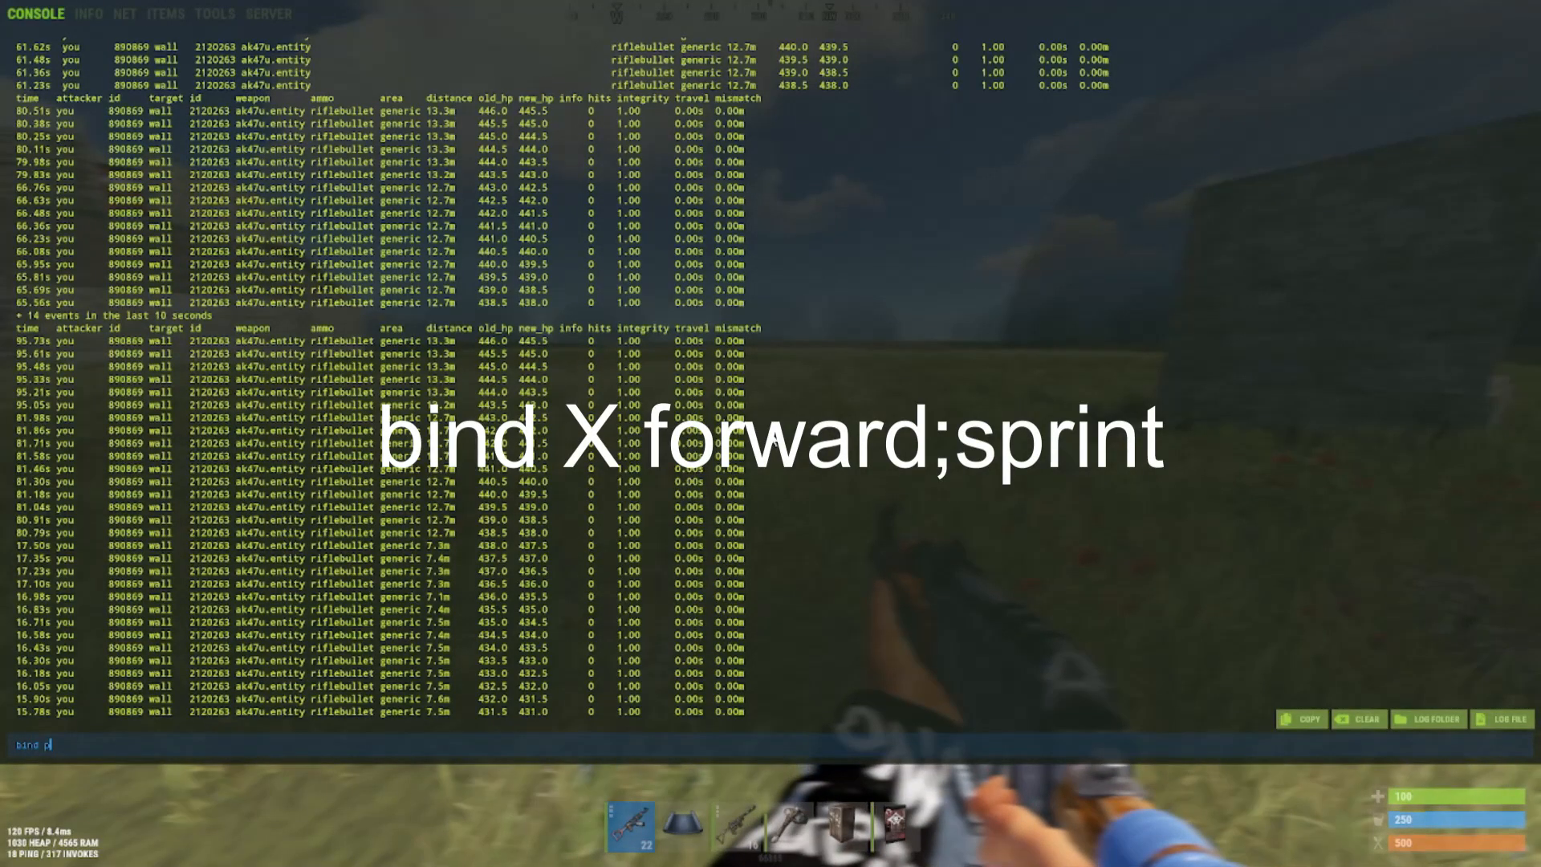
Step: Bind P to forward;sprint, test it, then bind M to attack;duck
type("forward;")
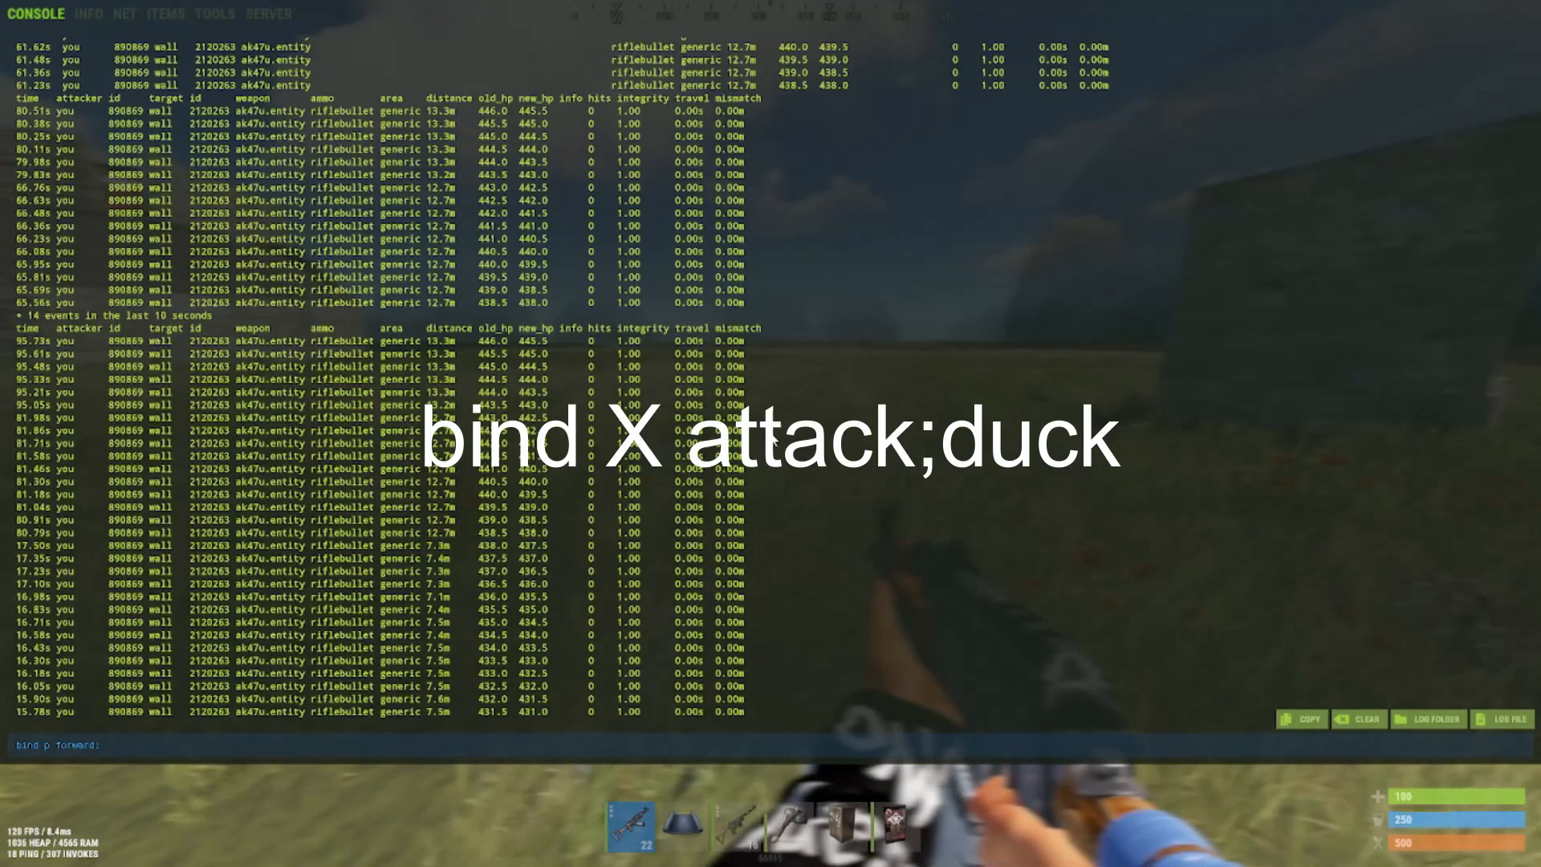
type(":sprint")
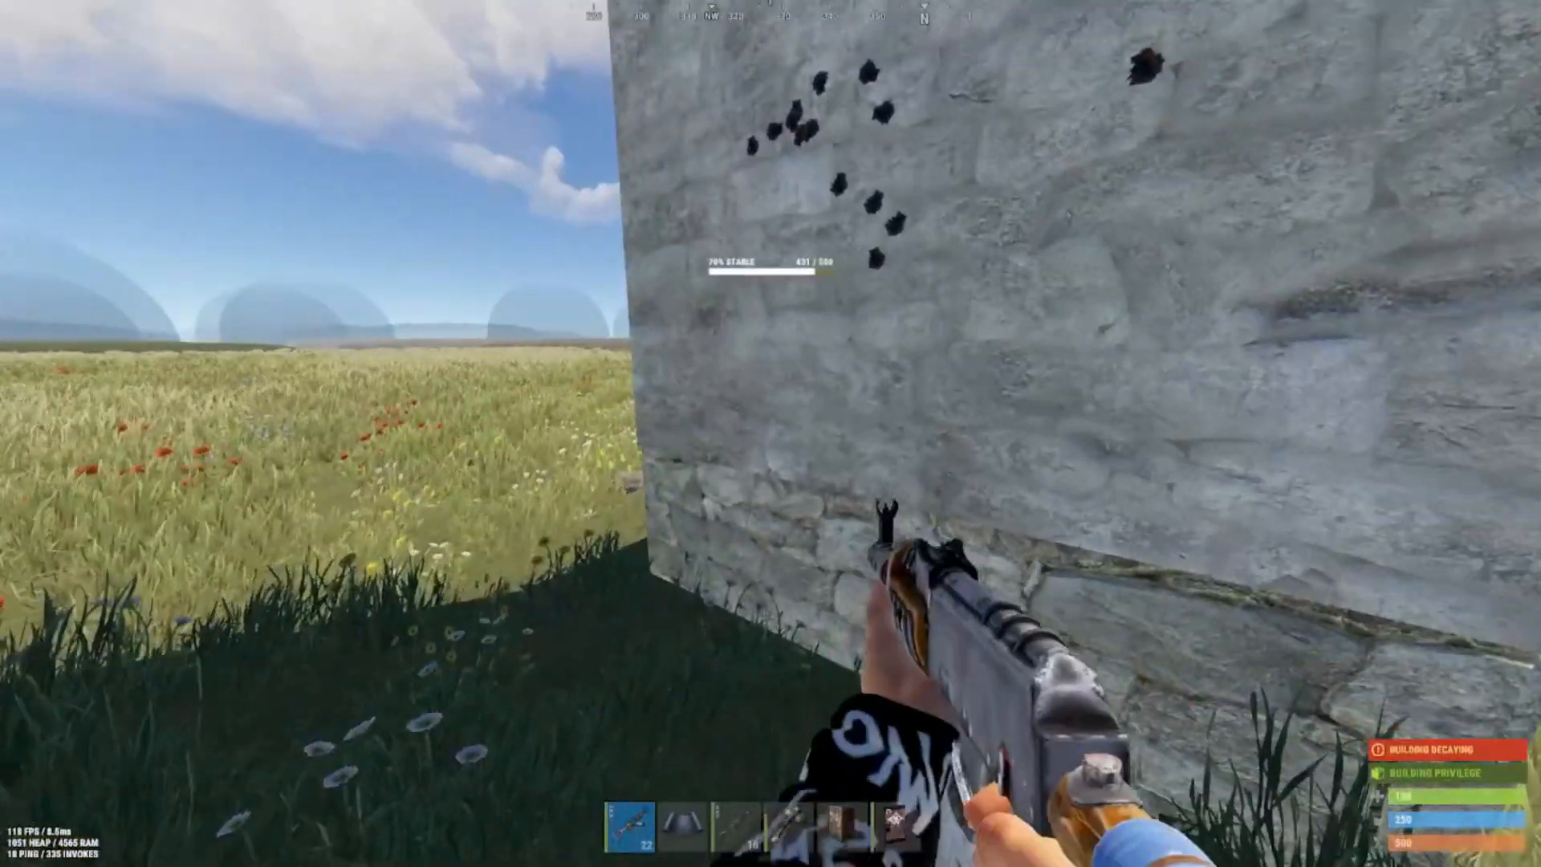
key("f1")
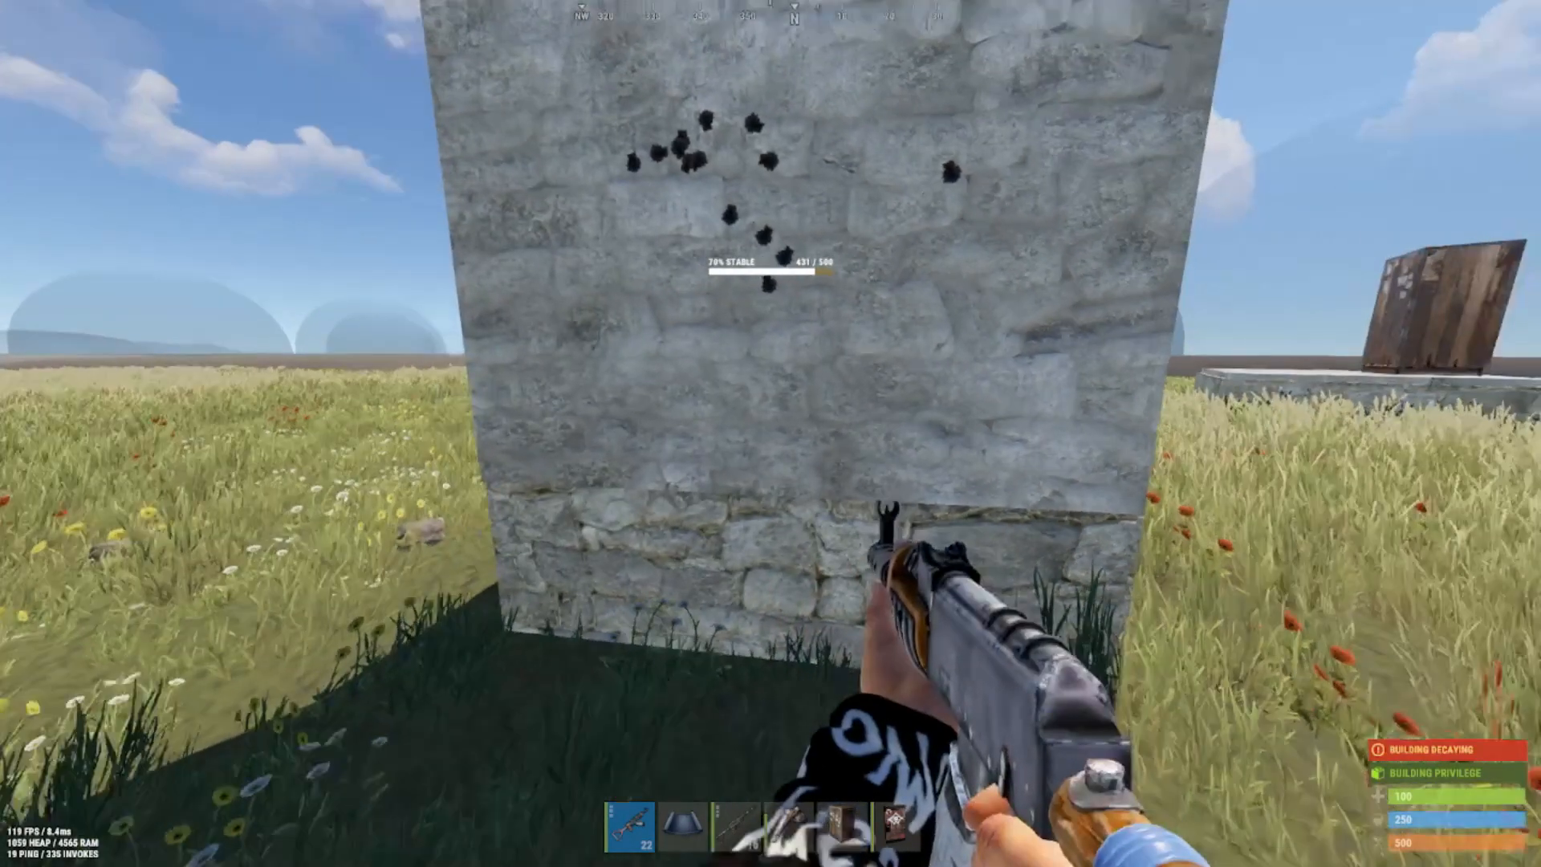
key("F1")
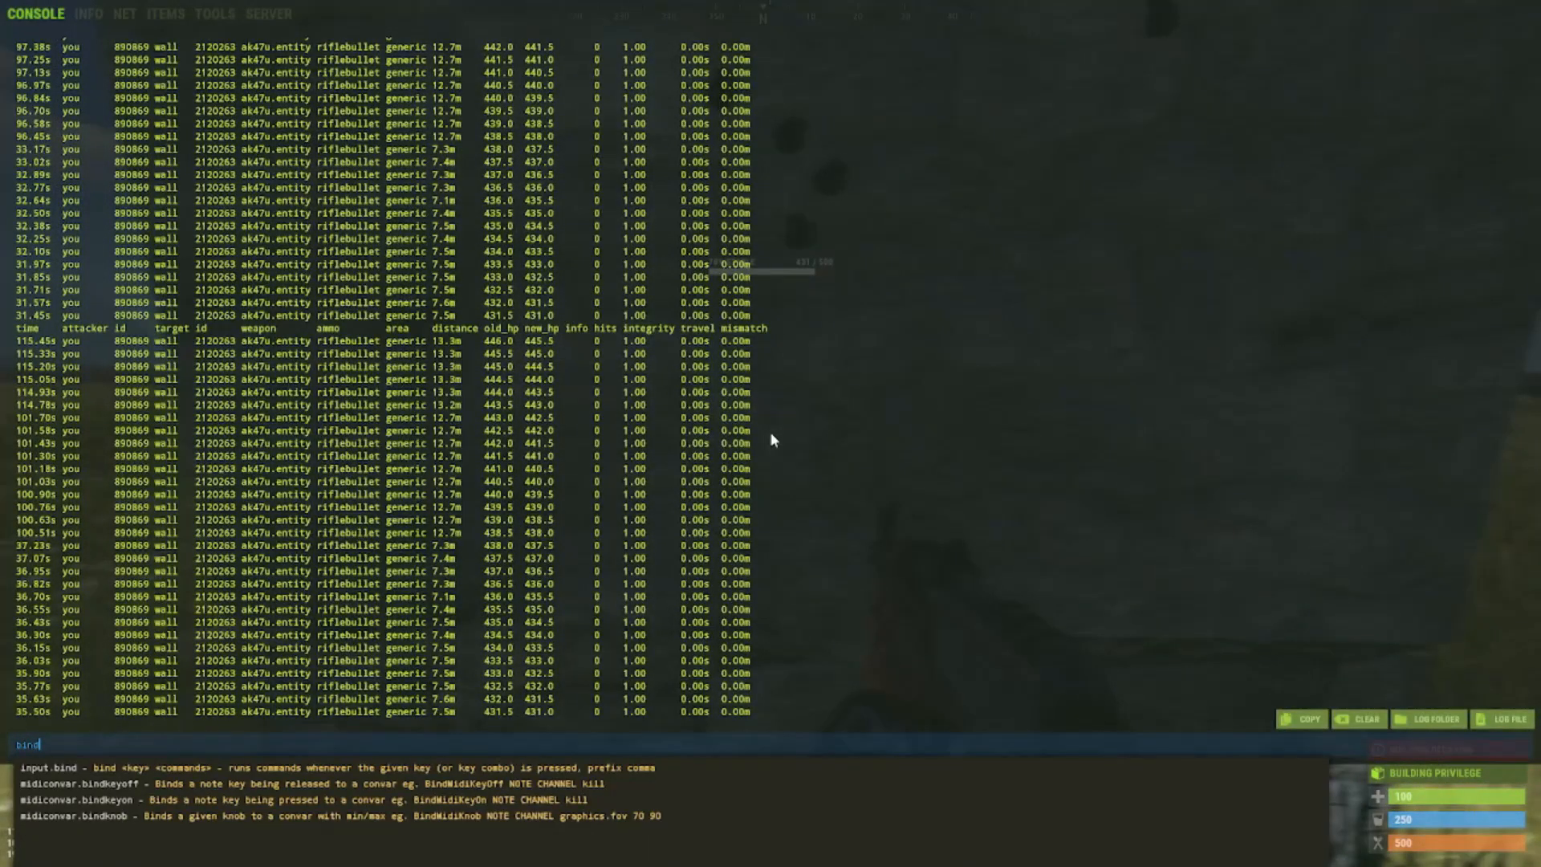
type("m art")
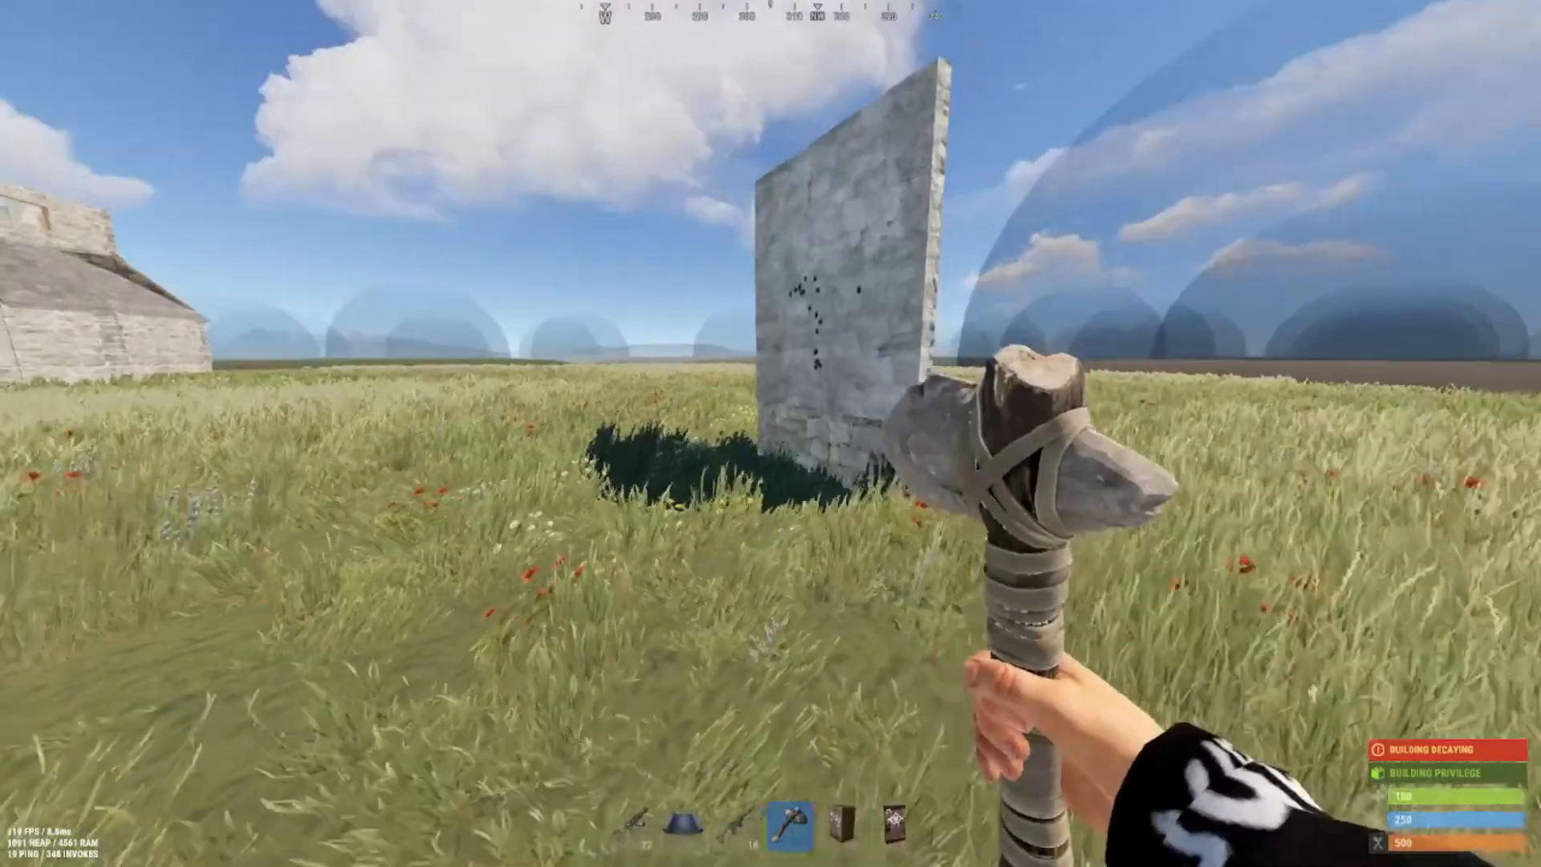
Step: Enter client.lookatradius 20 in the console
key("F1")
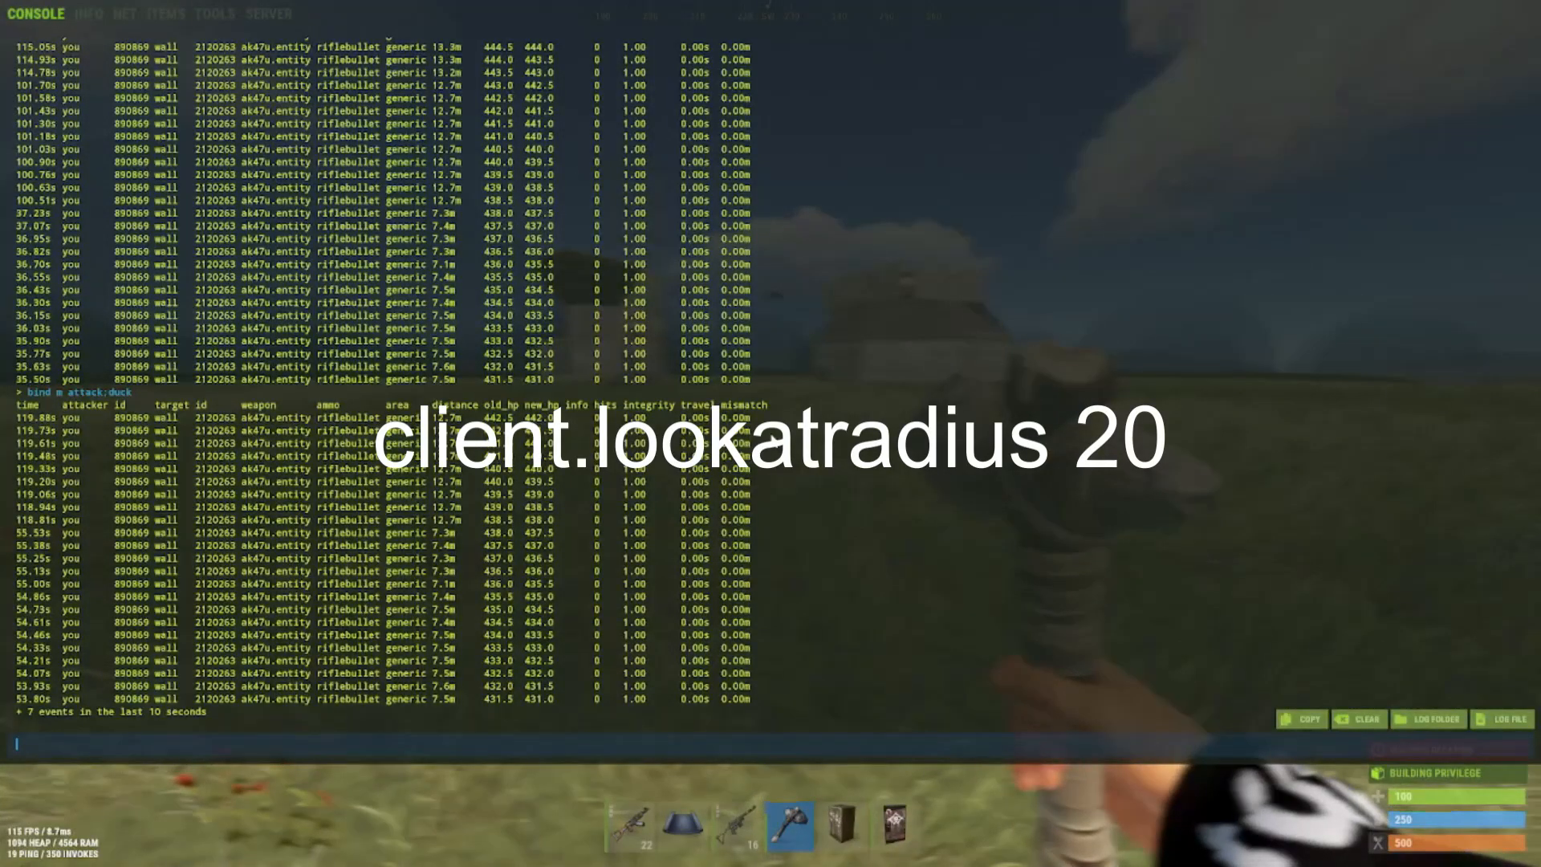
type("client.")
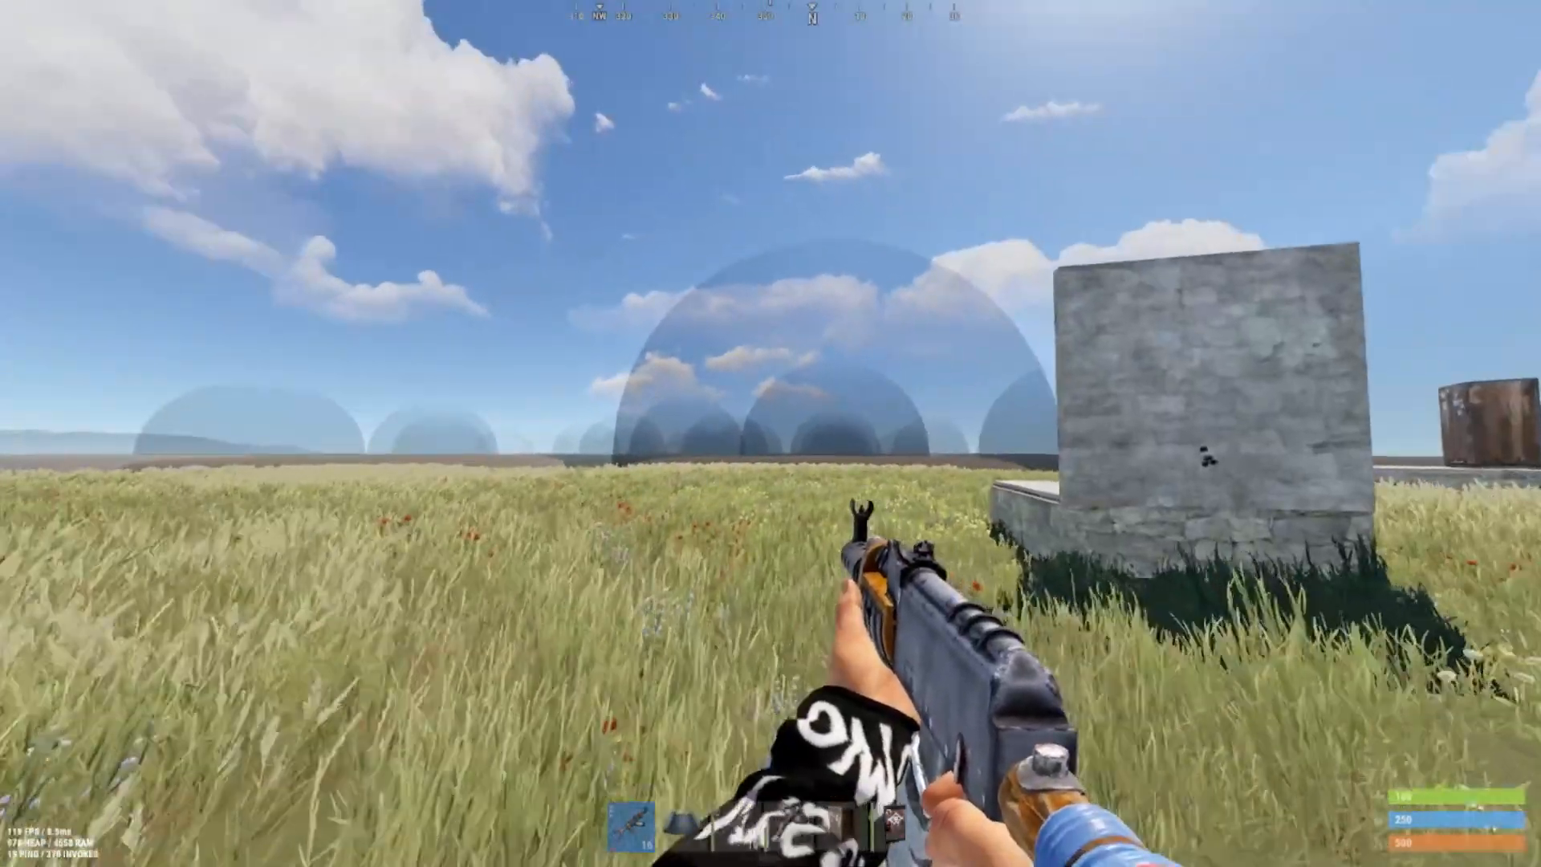
mouse_move(771, 434)
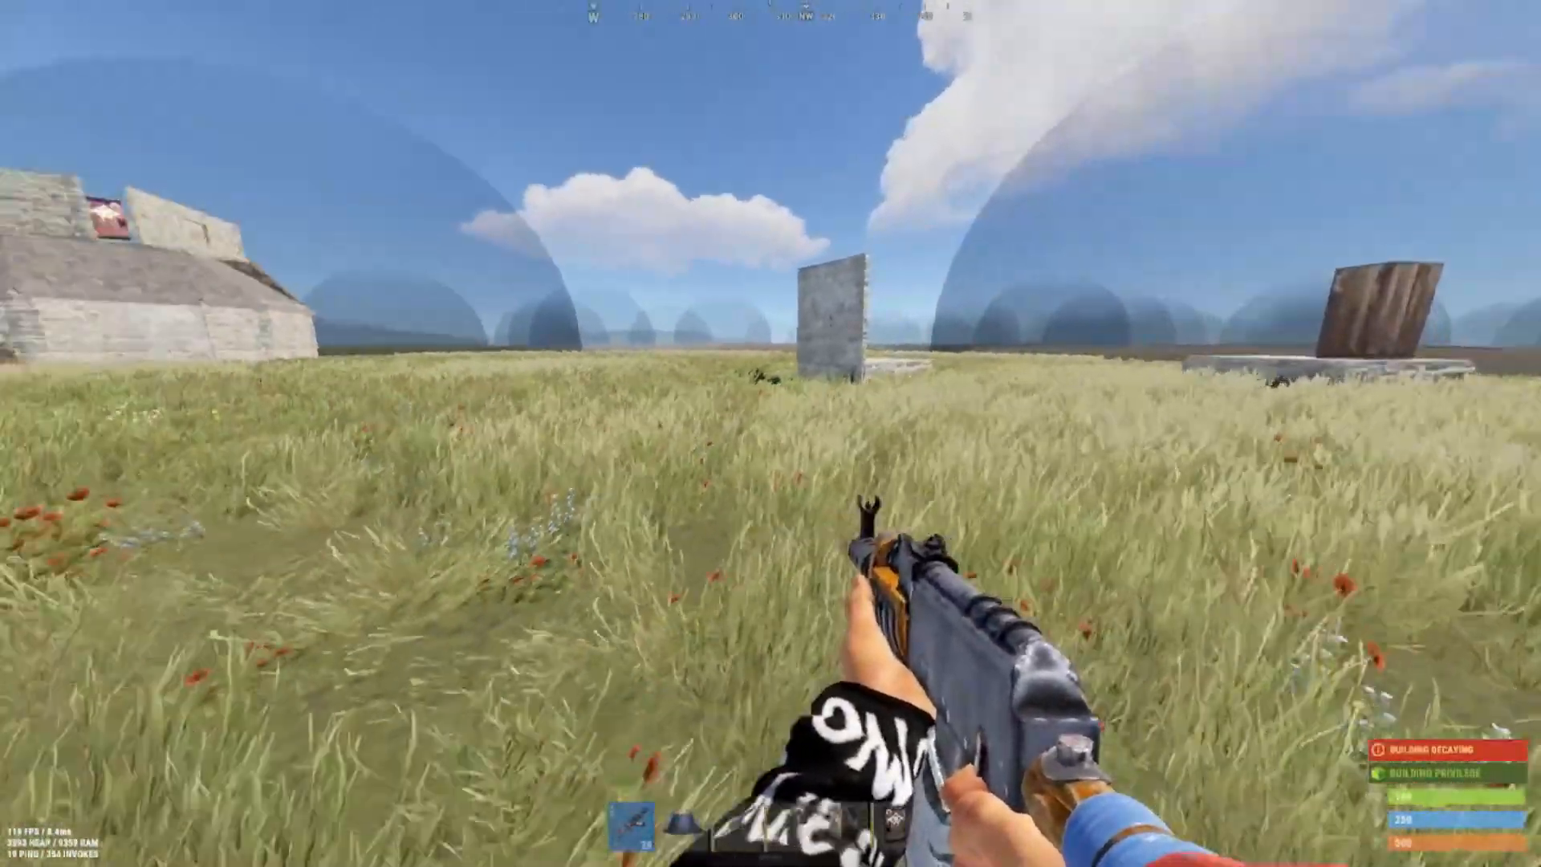
mouse_move(771, 433)
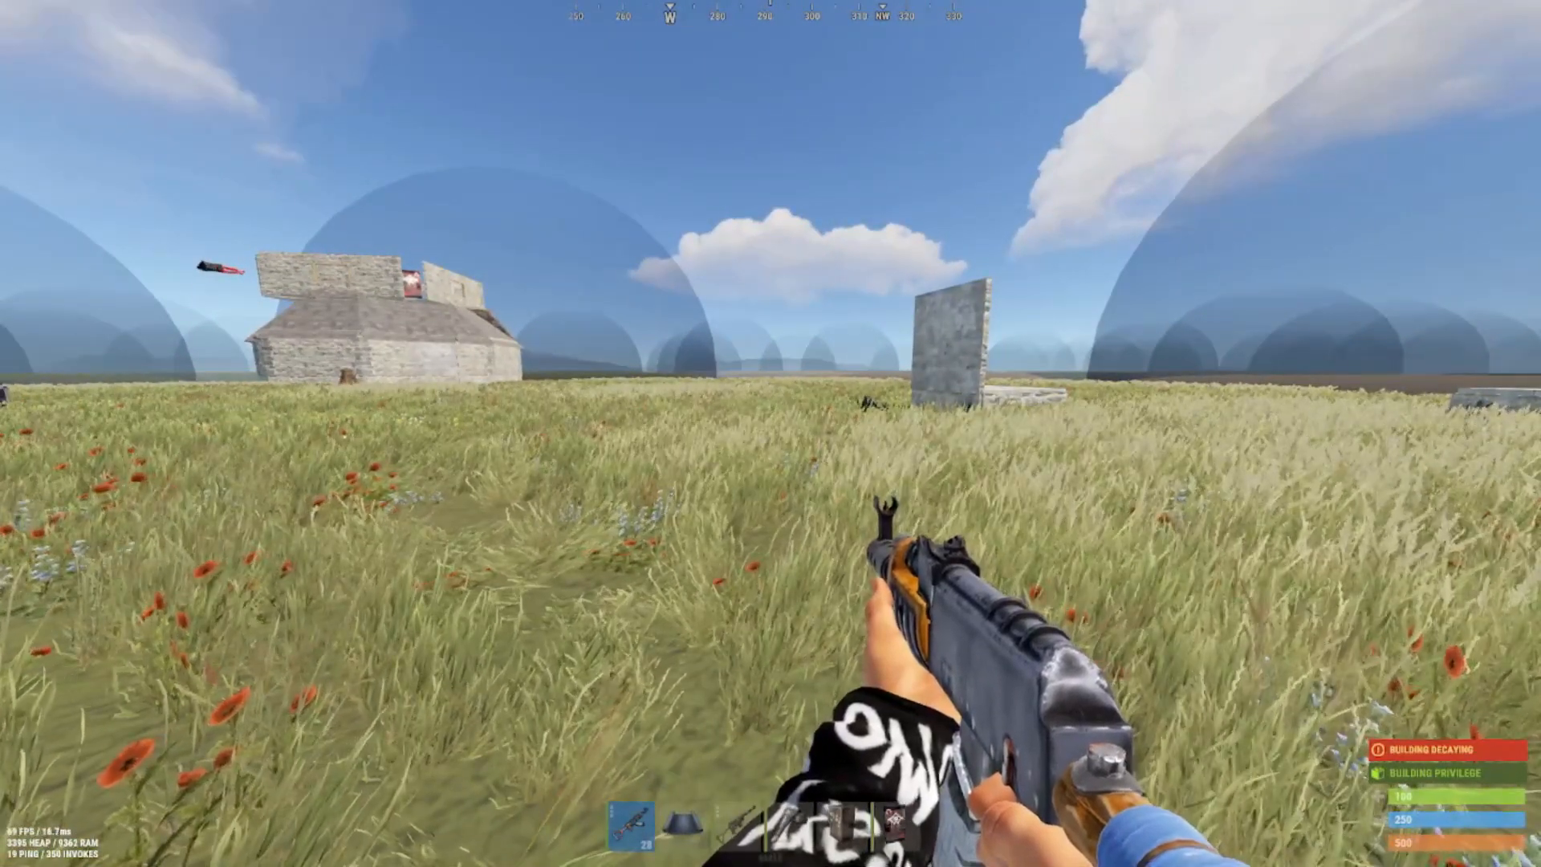